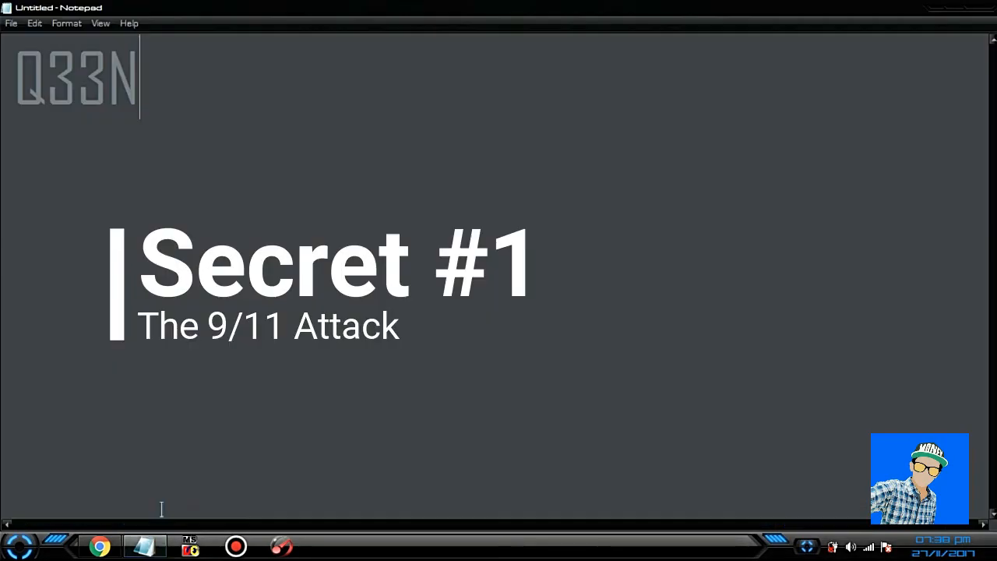
mouse_move(12, 78)
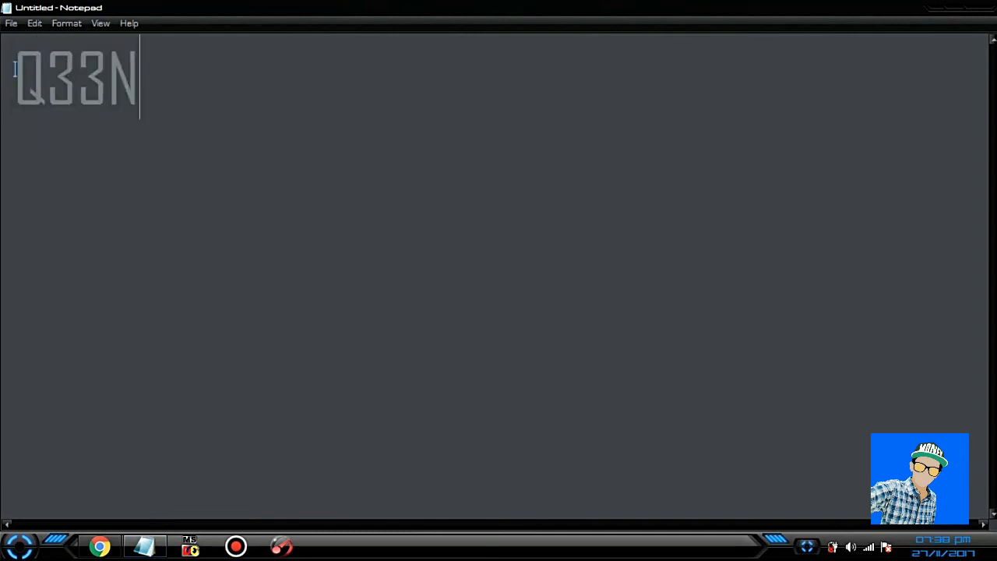
mouse_move(168, 78)
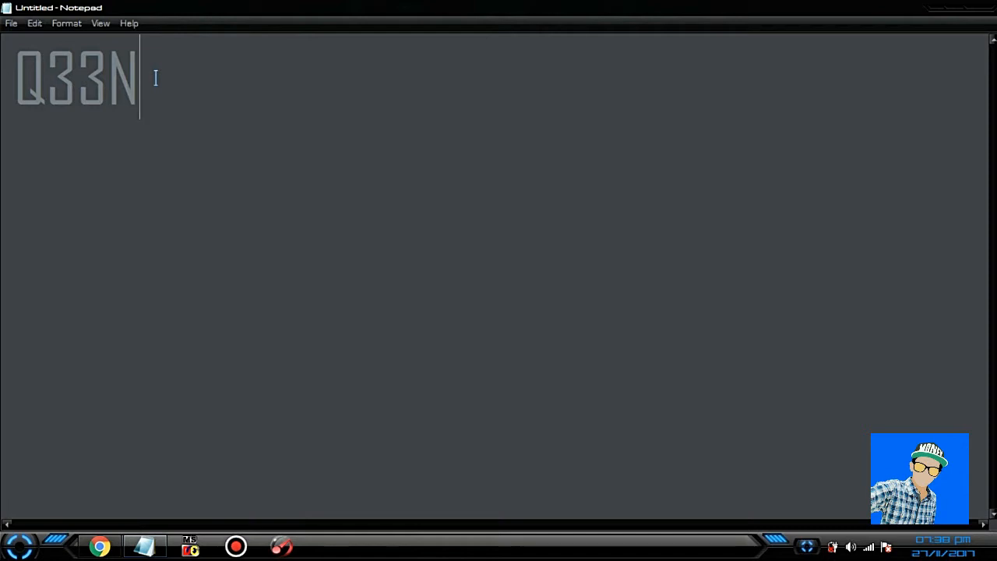
Select all of the Q33N text in the document
key("ctrl+a")
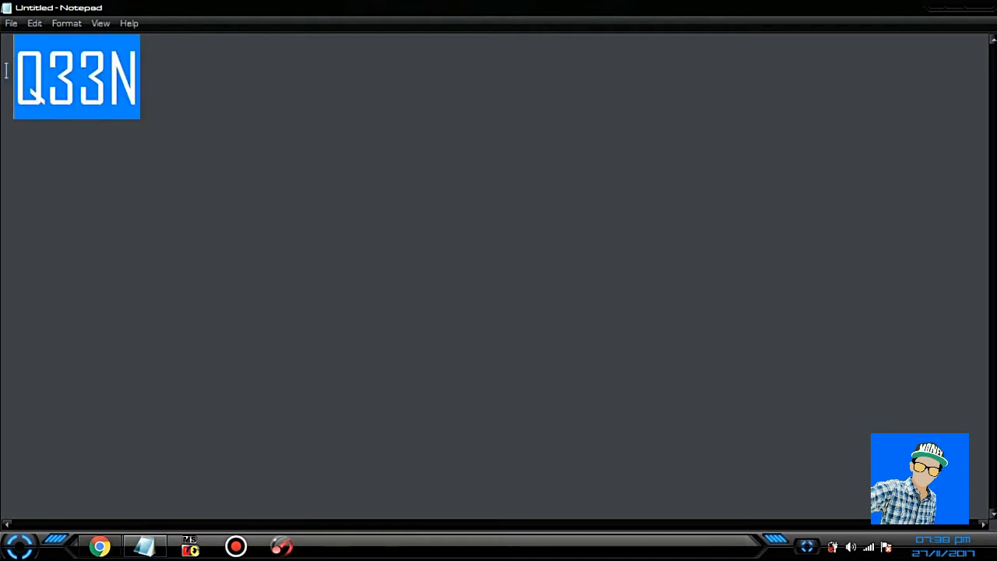
Set the font to Wingdings so Q33N shows a plane, two pages and a skull
left_click(65, 24)
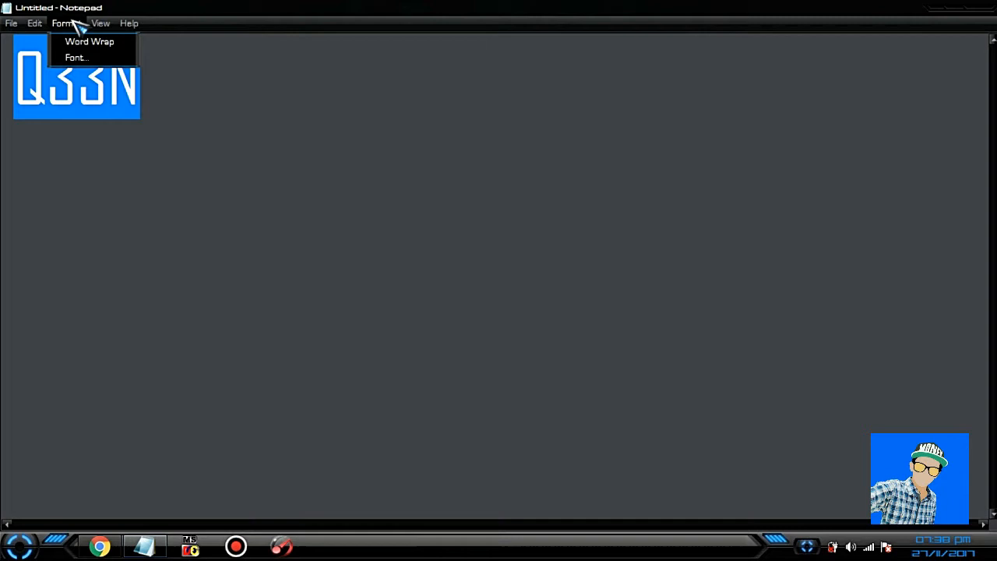
left_click(74, 56)
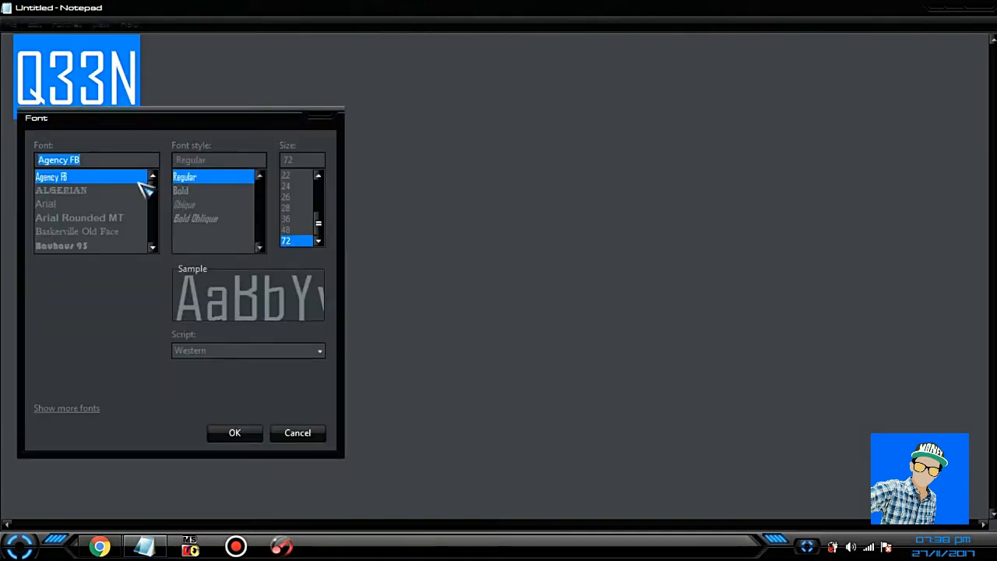
type("Win")
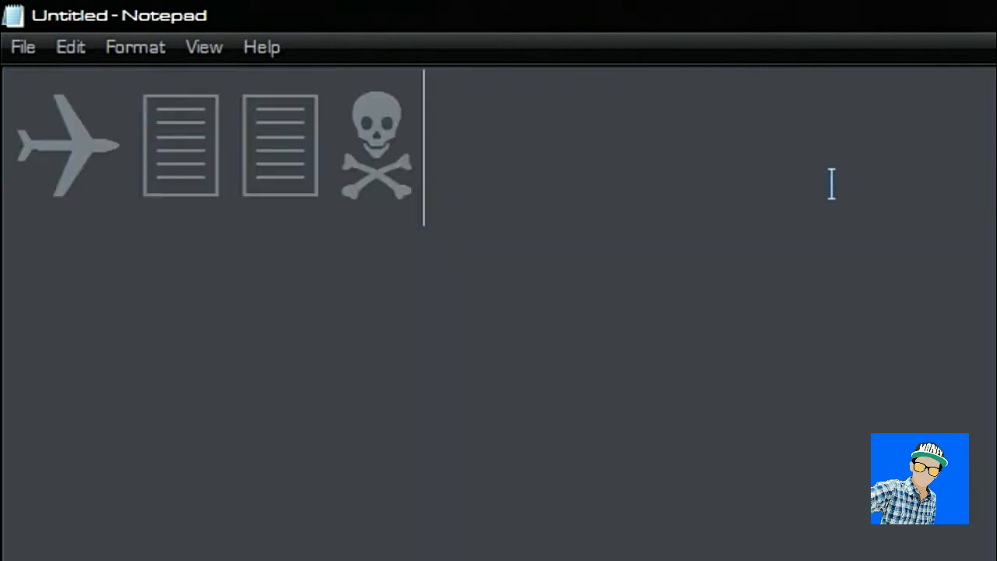
left_click(69, 146)
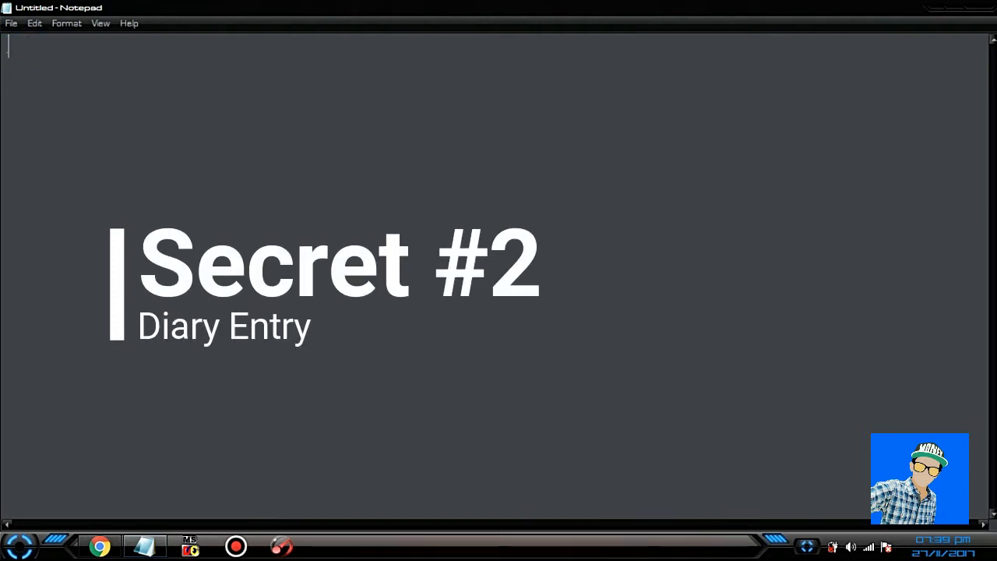
Write .LOG as the first line and save the note as Diary.txt
type(".LOG")
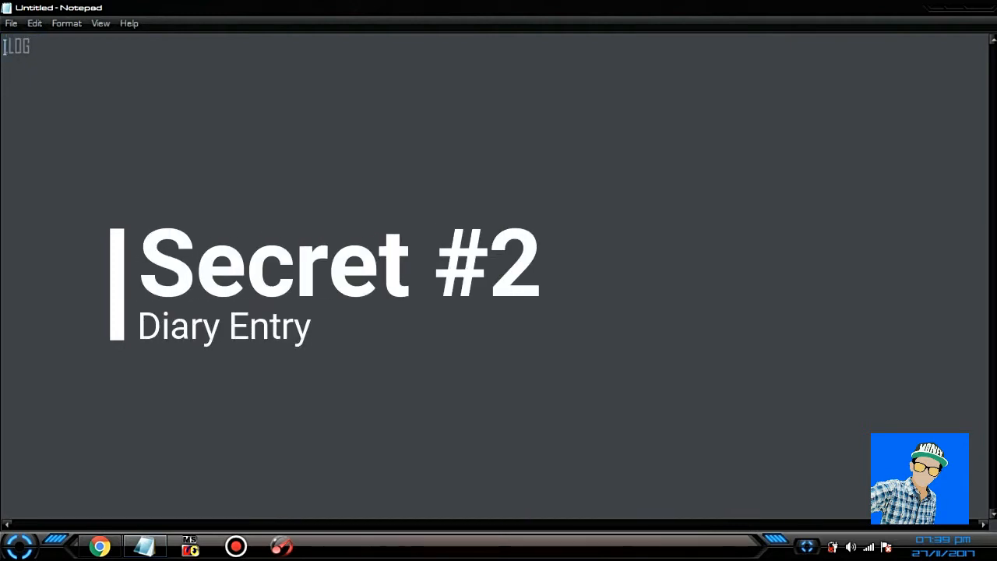
left_click(11, 23)
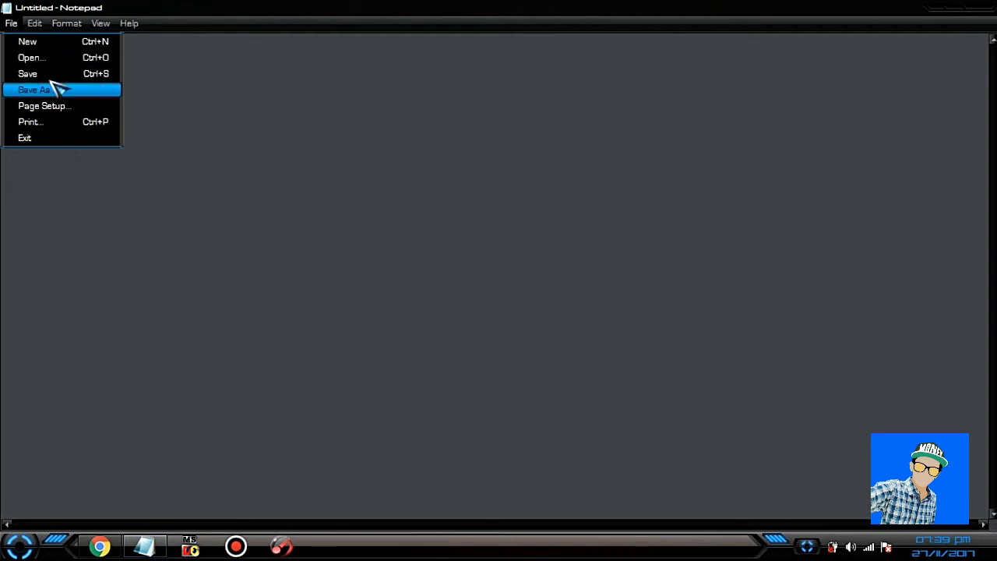
left_click(34, 89)
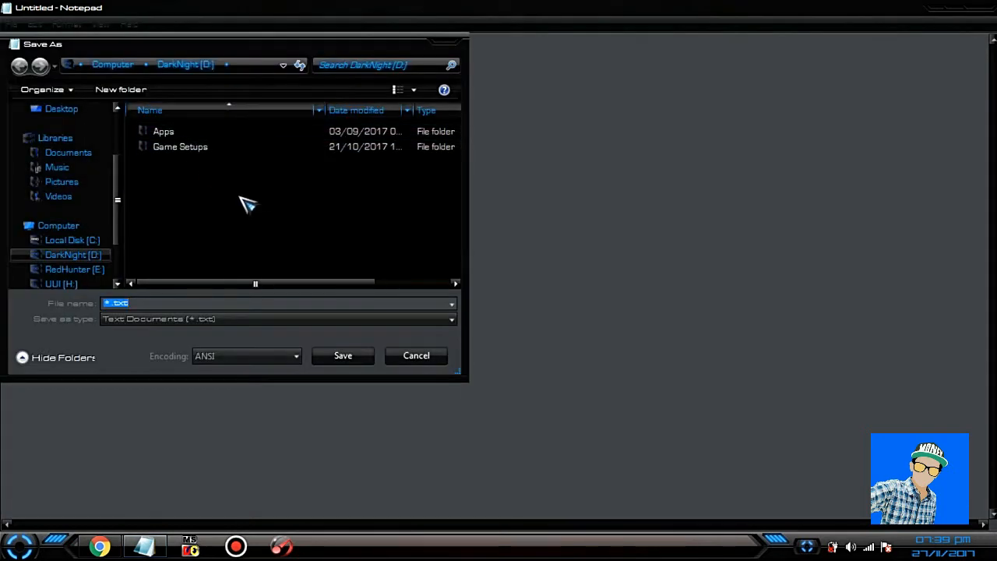
mouse_move(283, 216)
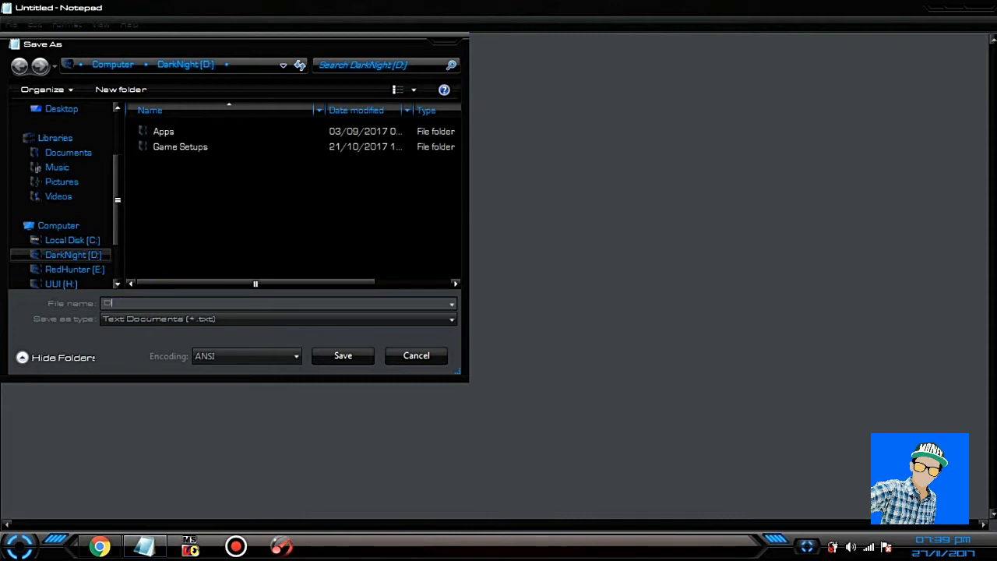
type("Diary")
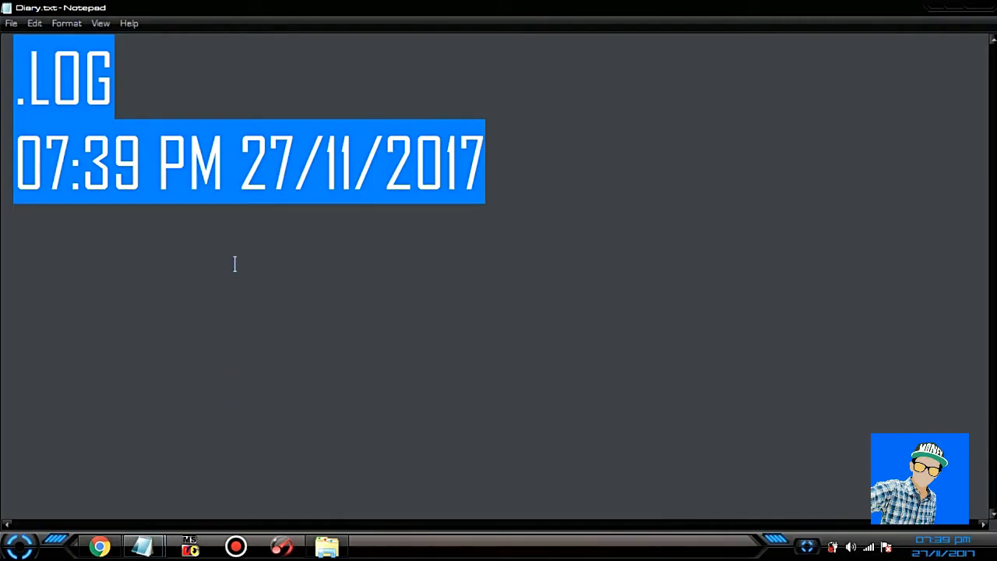
Reopen Diary.txt from Explorer to get a new timestamp, then close without saving
left_click(514, 190)
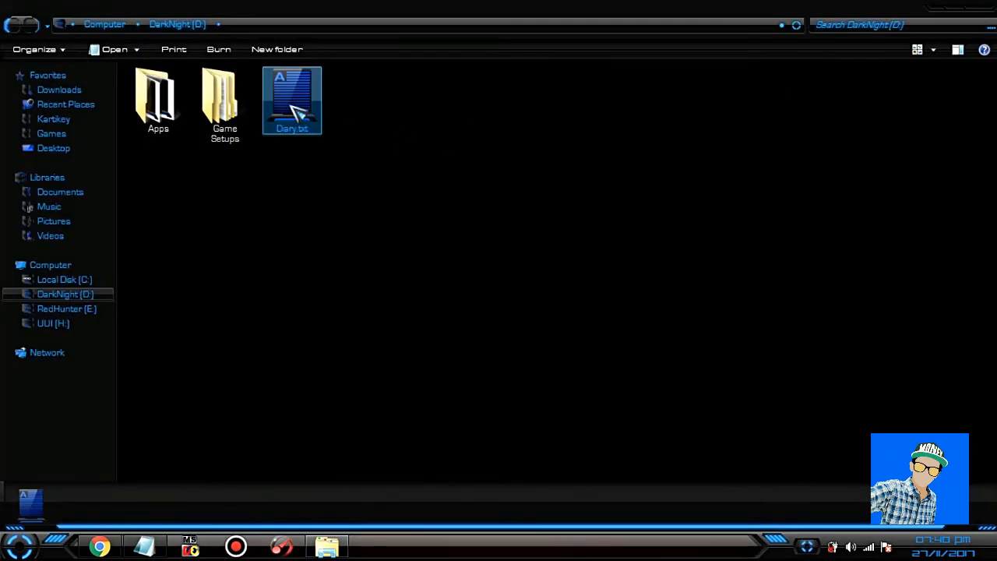
double_click(293, 99)
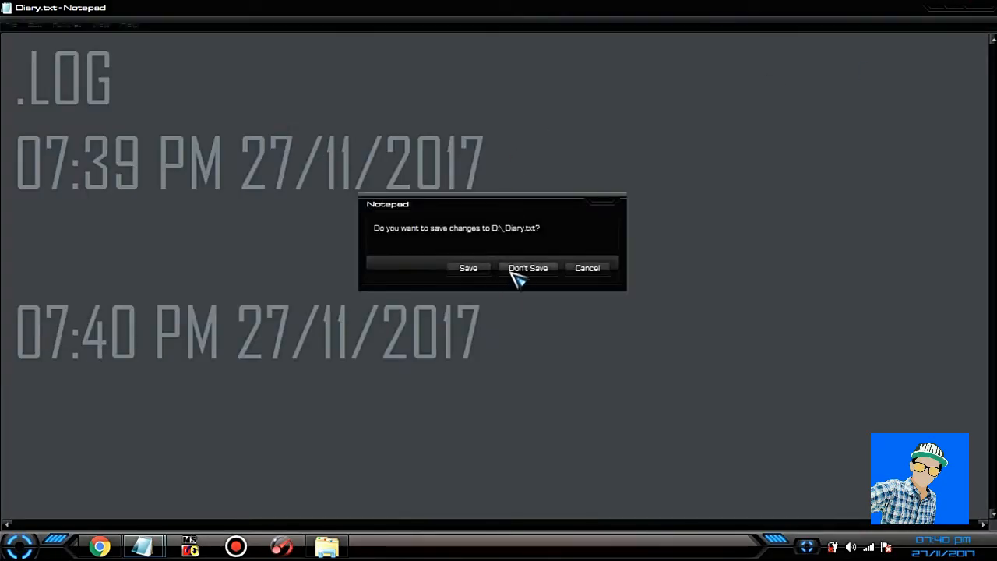
left_click(527, 268)
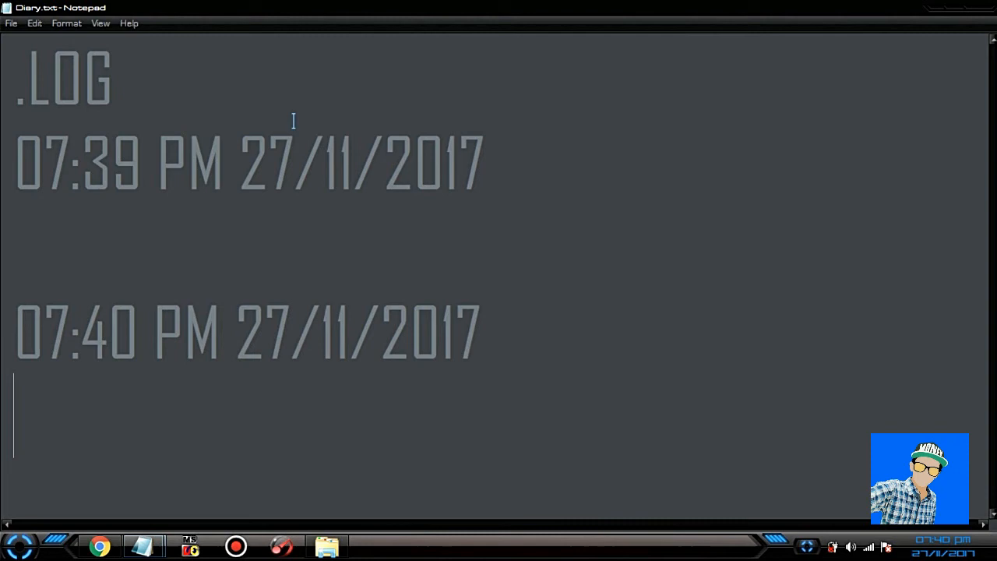
mouse_move(610, 311)
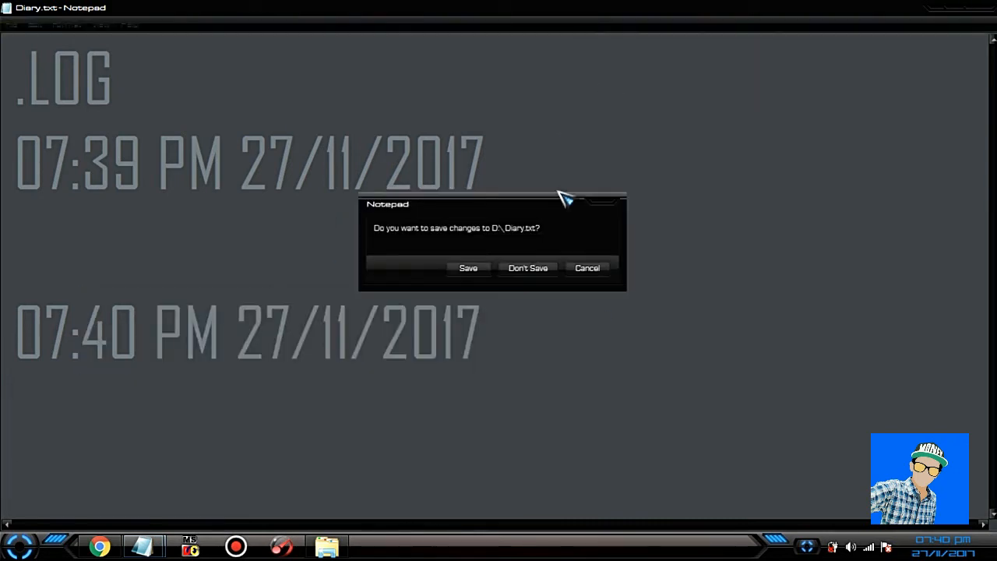
left_click(527, 268)
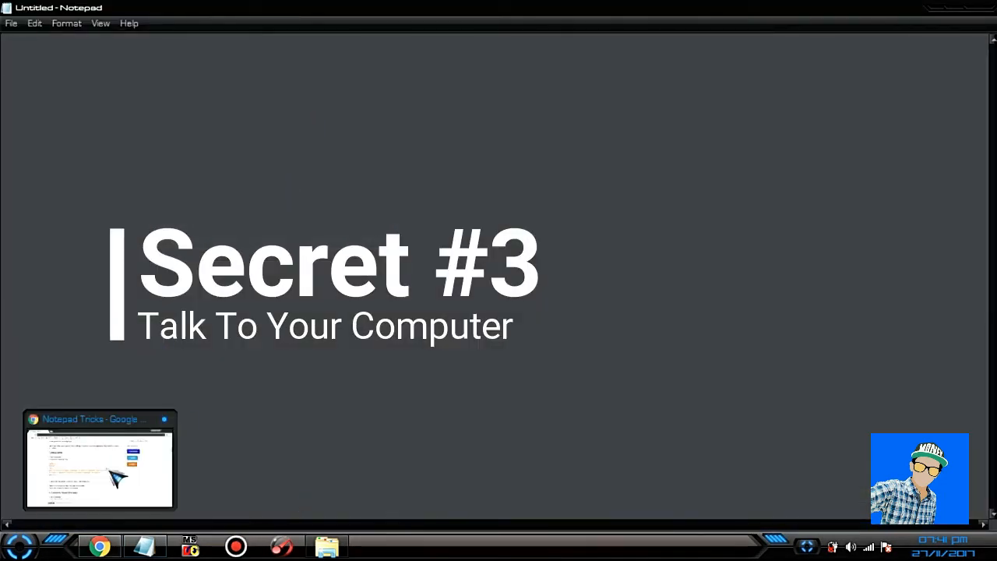
Copy the four-line text-to-speech script from trick 8 on the Notepad Tricks page
left_click(99, 459)
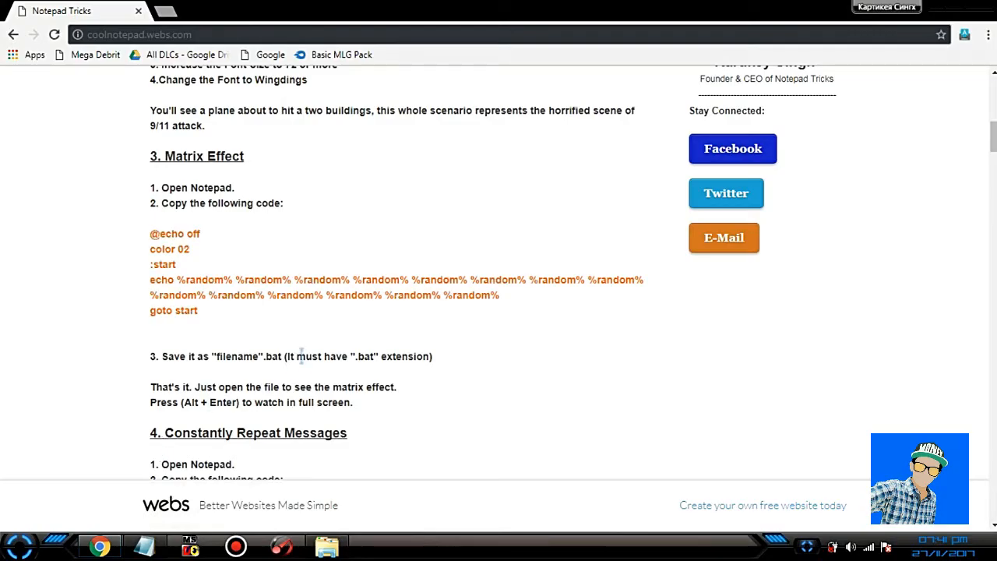
scroll("up", 3)
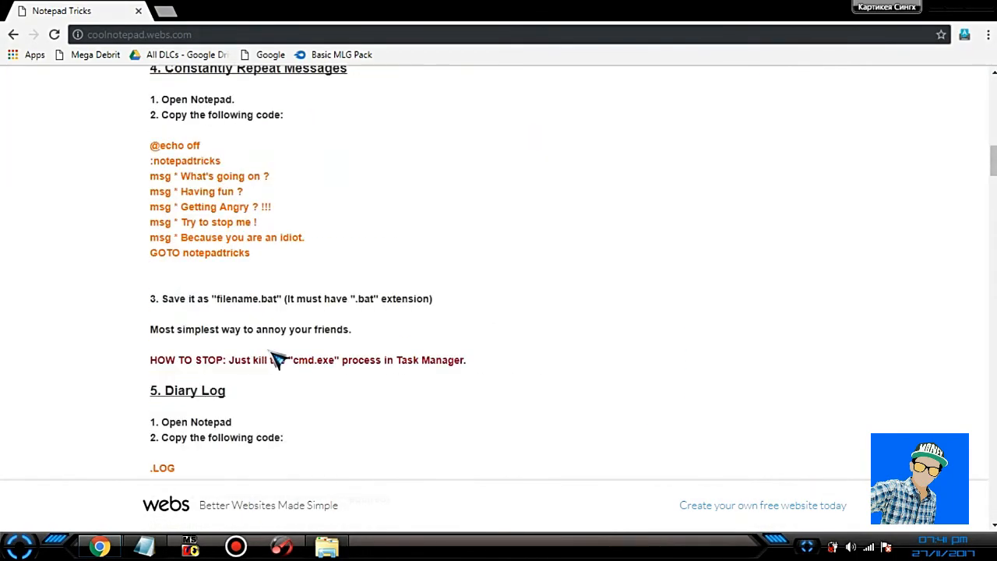
scroll("down", 3)
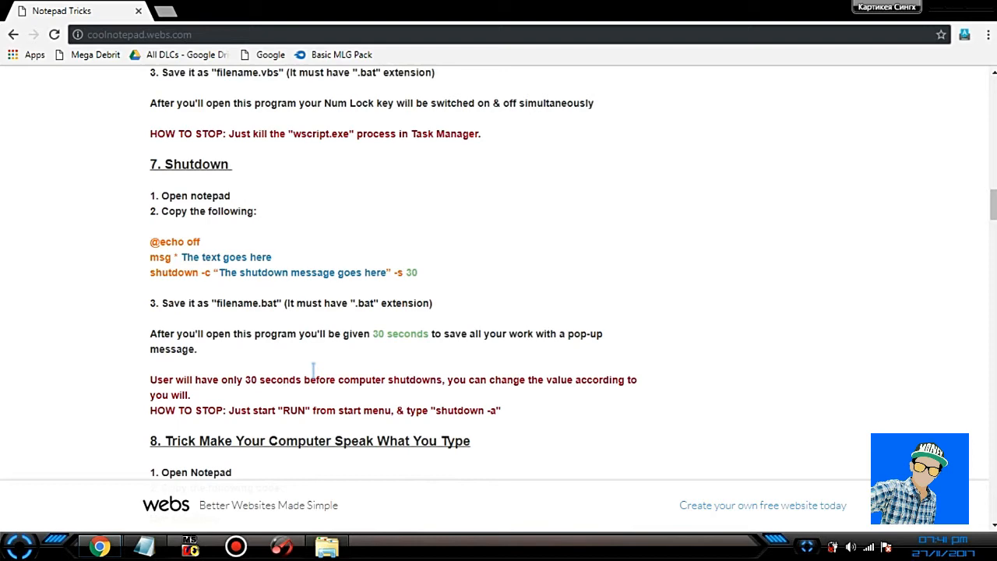
scroll("down", 3)
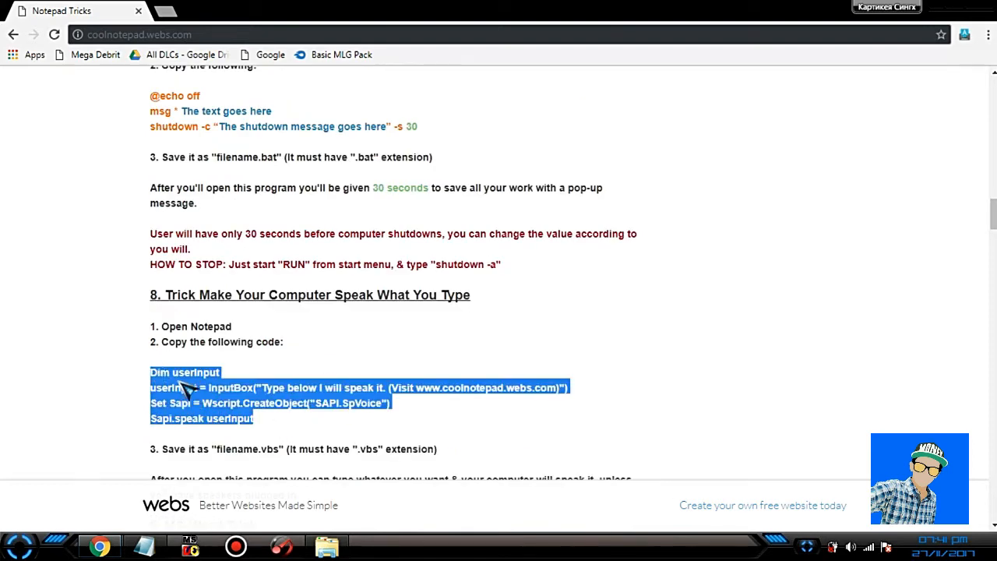
left_click(145, 545)
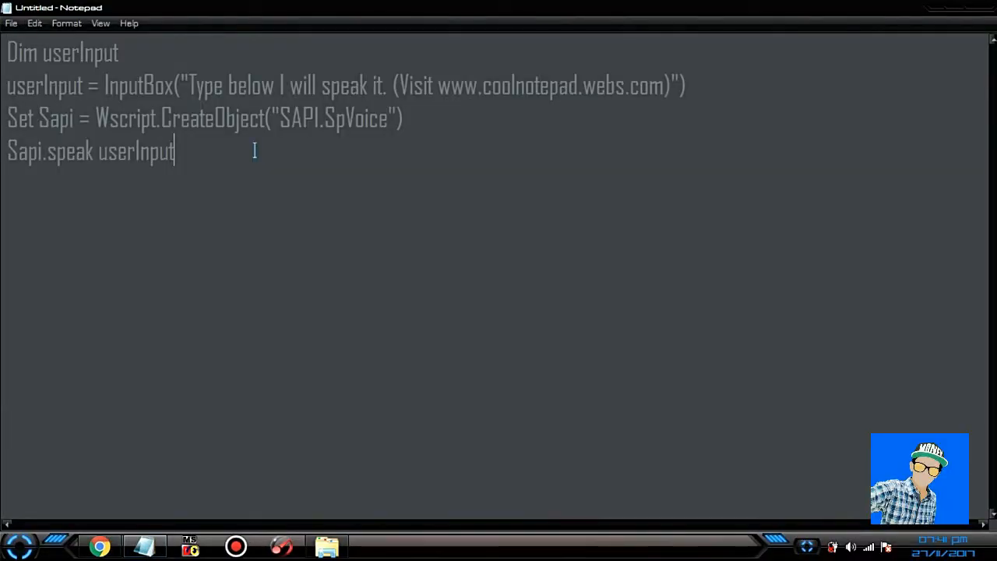
Save the pasted script as Speak.vbs
left_click(35, 23)
type("Speak.vbs")
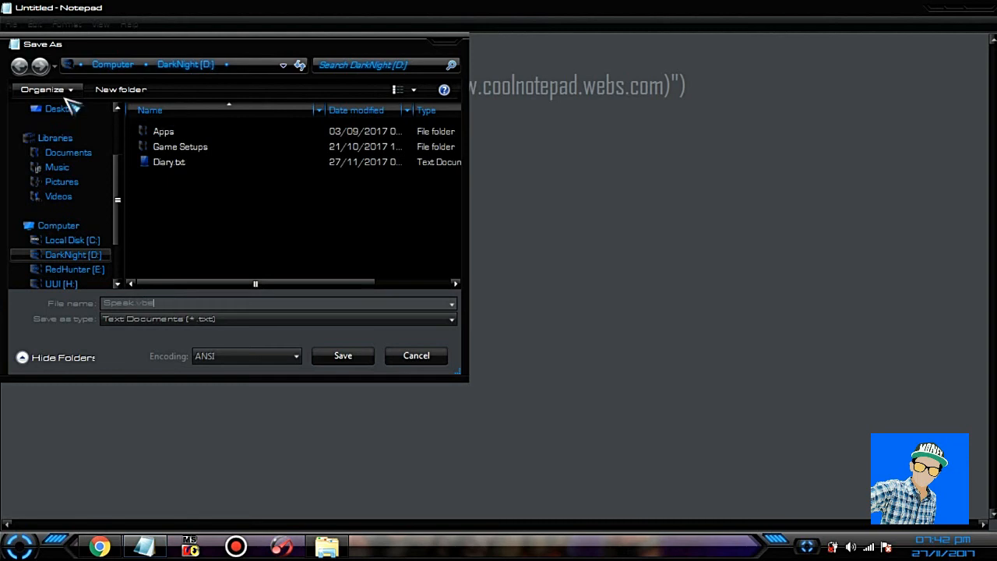
left_click(342, 355)
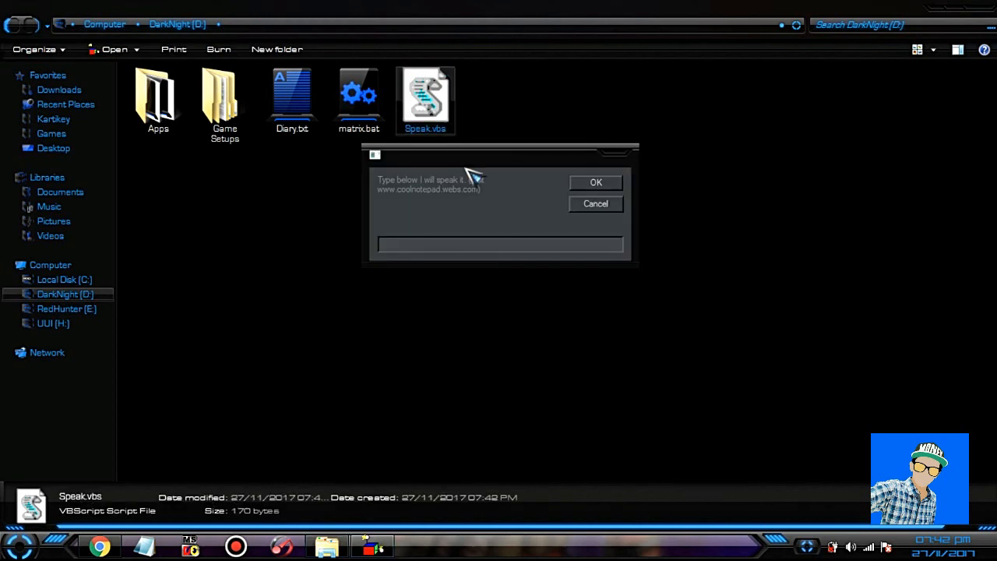
Enter 'Hello welcome to this cha...' in the Speak.vbs prompt to be read aloud
type("Hello")
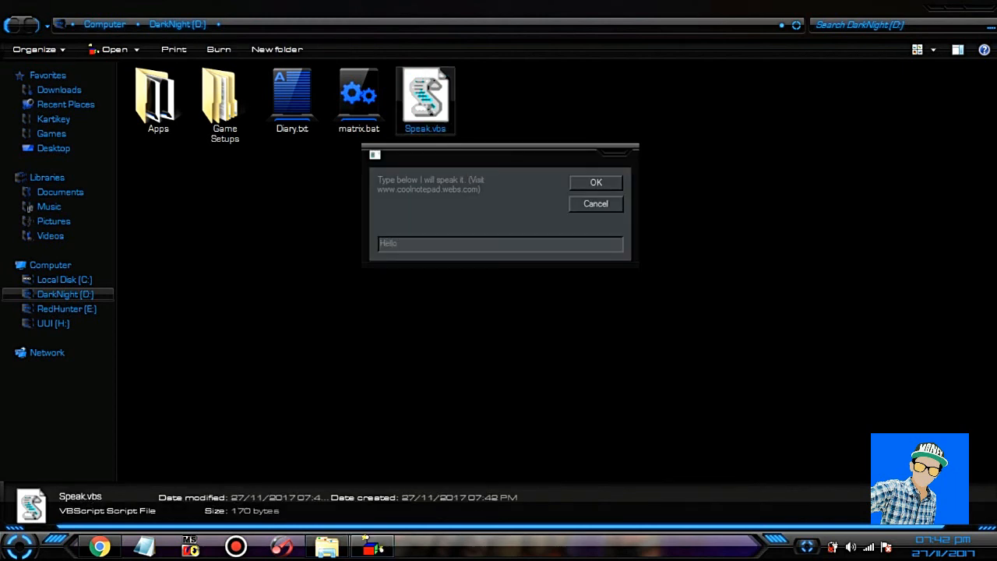
type("welcome")
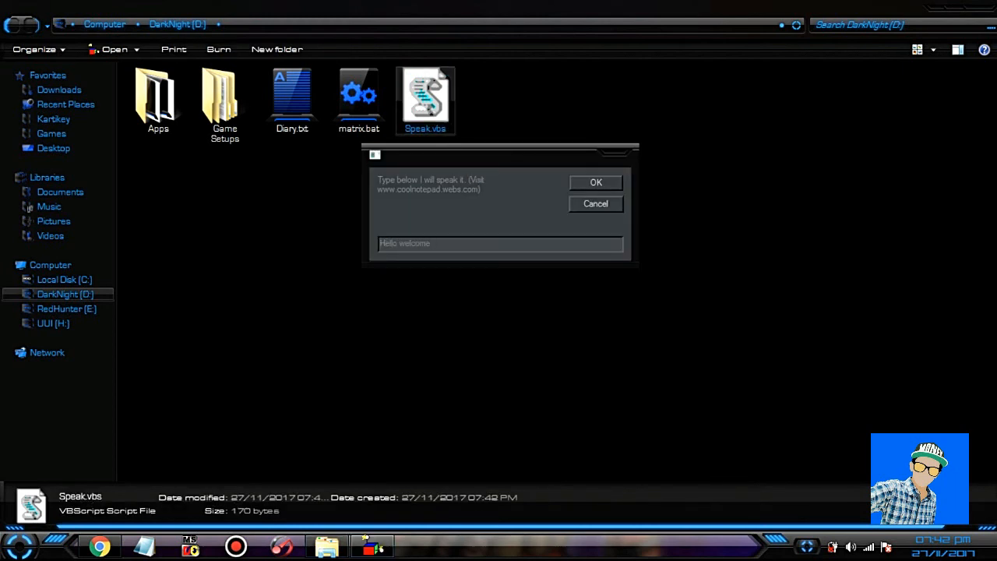
type("to this cha")
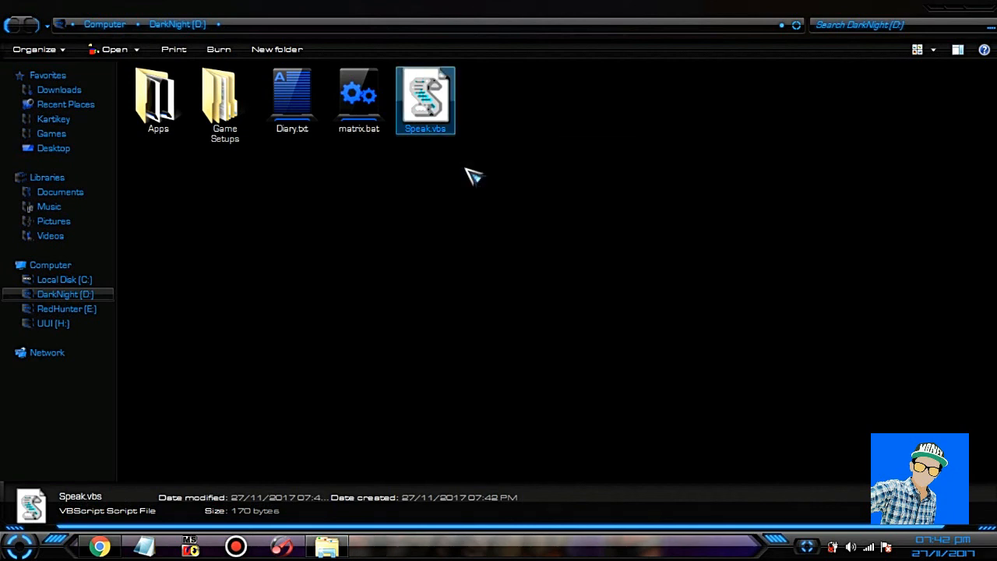
mouse_move(455, 257)
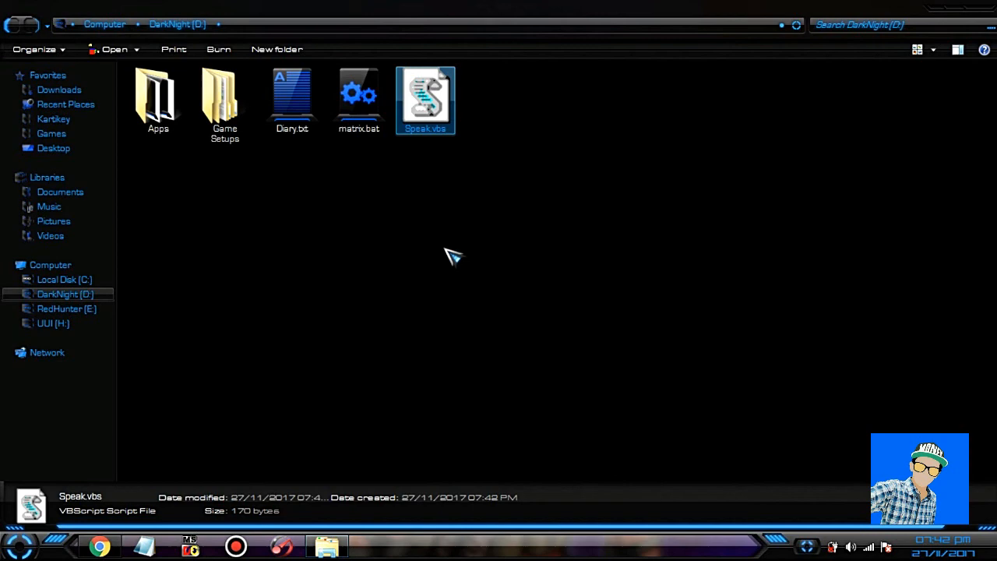